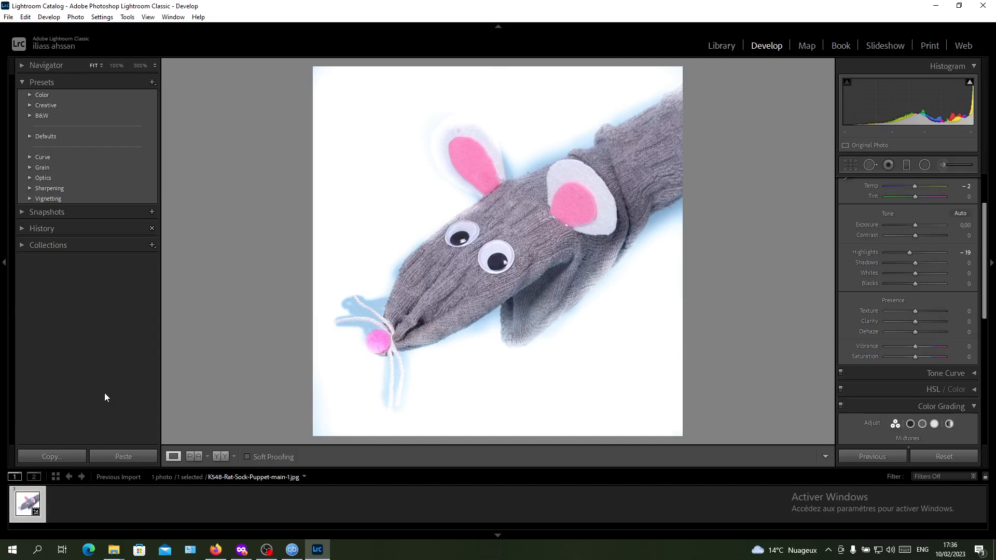
{"action": "mouse_move", "coordinate": [824, 52]}
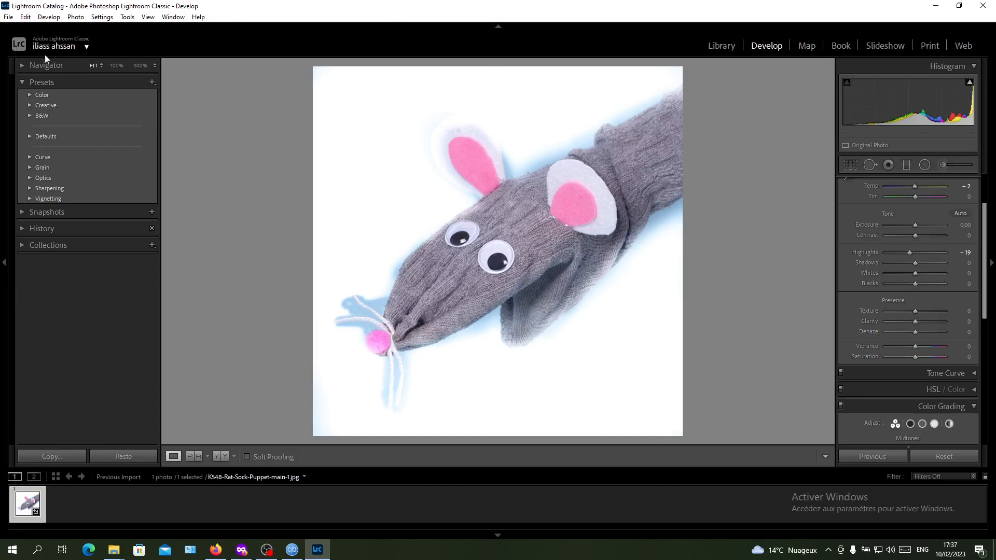
{"action": "mouse_move", "coordinate": [76, 316]}
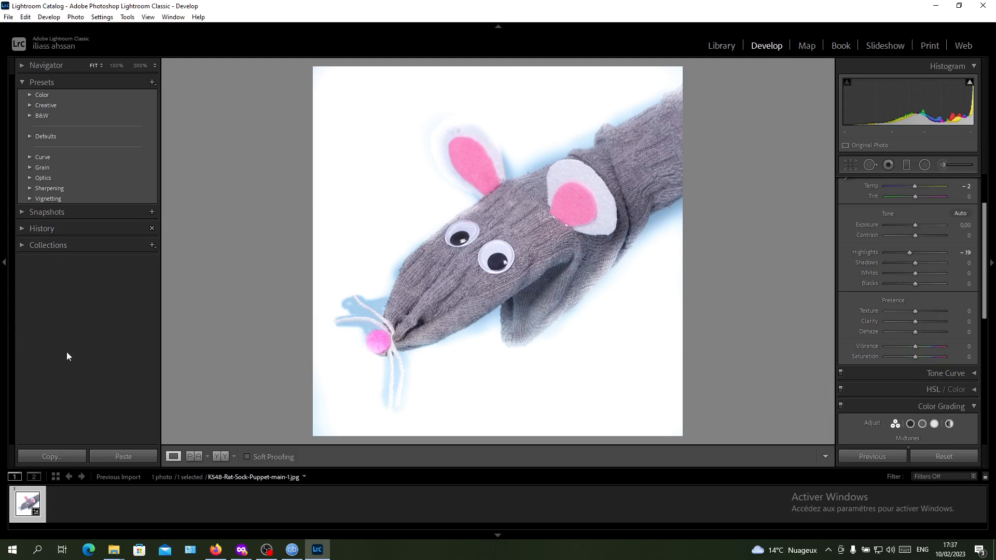
Search Start for "unins" and open the Applications et fonctionnalités settings result
{"action": "left_click", "coordinate": [11, 550]}
{"action": "type", "text": "unins"}
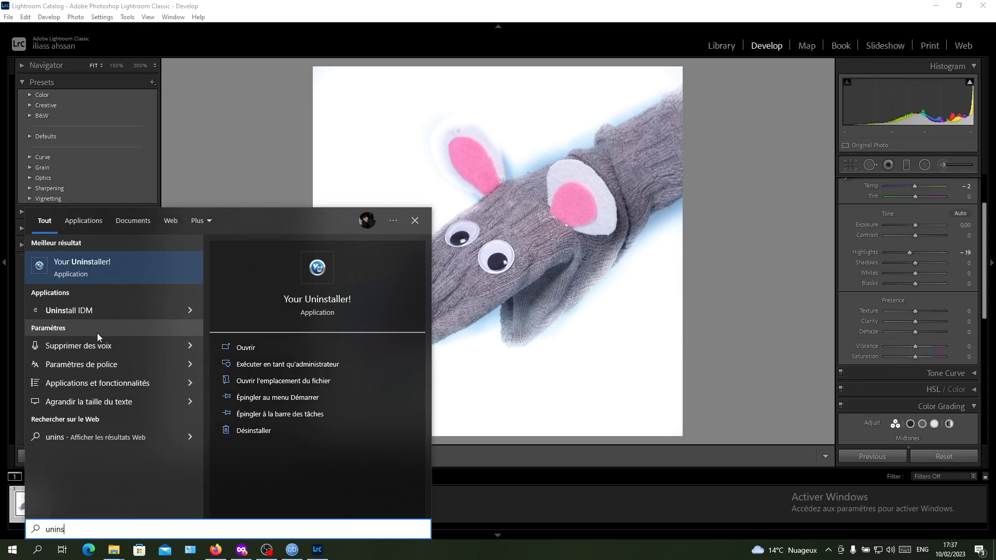
{"action": "mouse_move", "coordinate": [99, 383]}
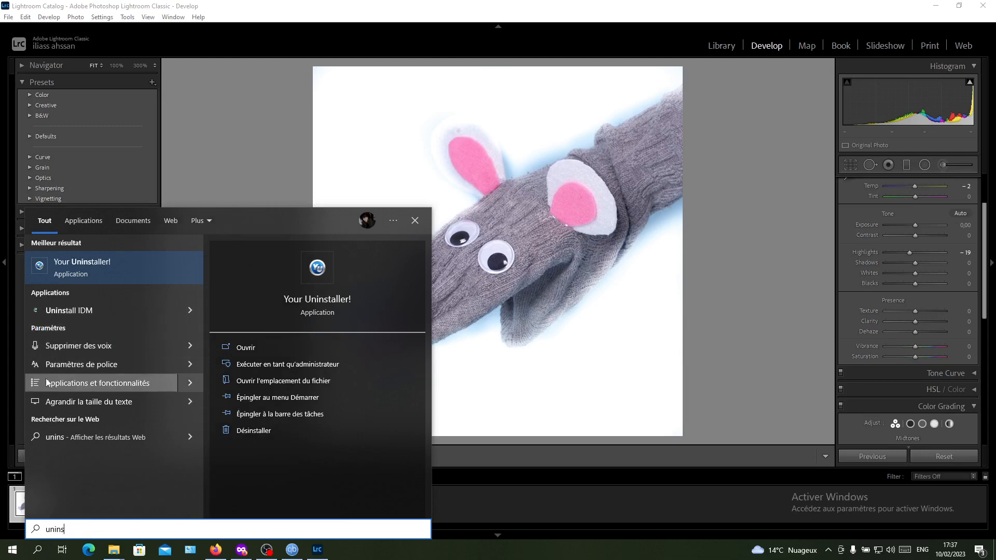
{"action": "left_click", "coordinate": [99, 383]}
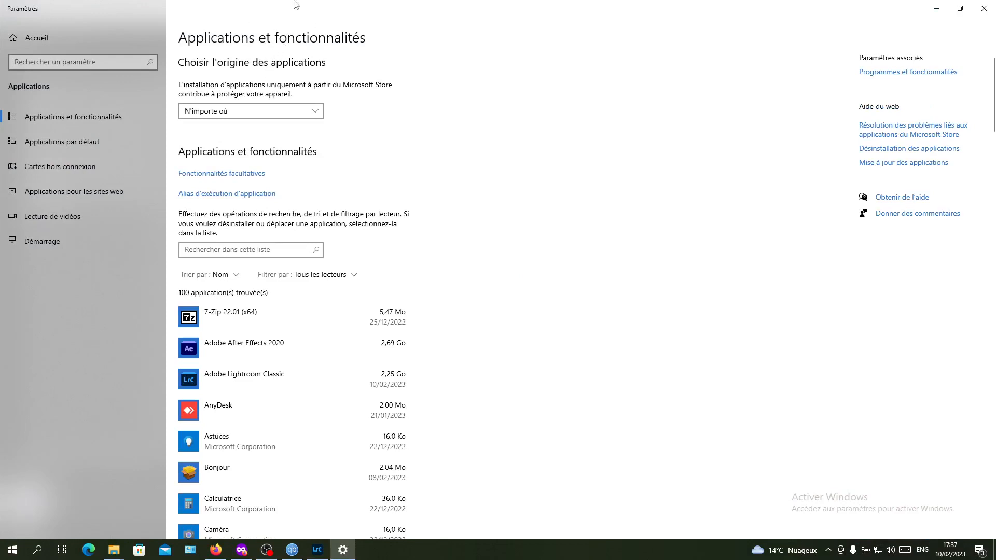
{"action": "mouse_move", "coordinate": [291, 38]}
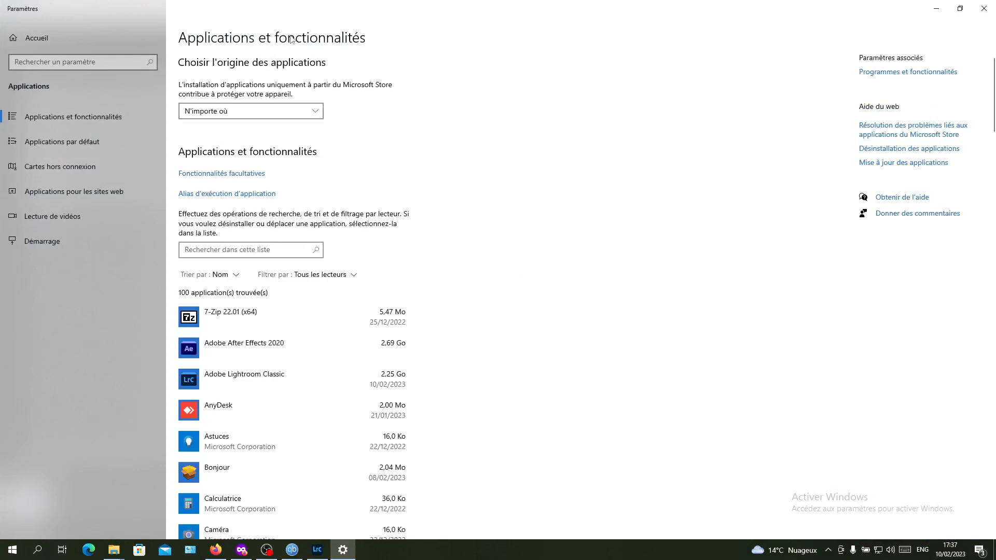
Scroll the app list to Adobe Lightroom Classic, then return to Lightroom and reopen Start
{"action": "scroll", "scroll_direction": "down", "scroll_amount": 3}
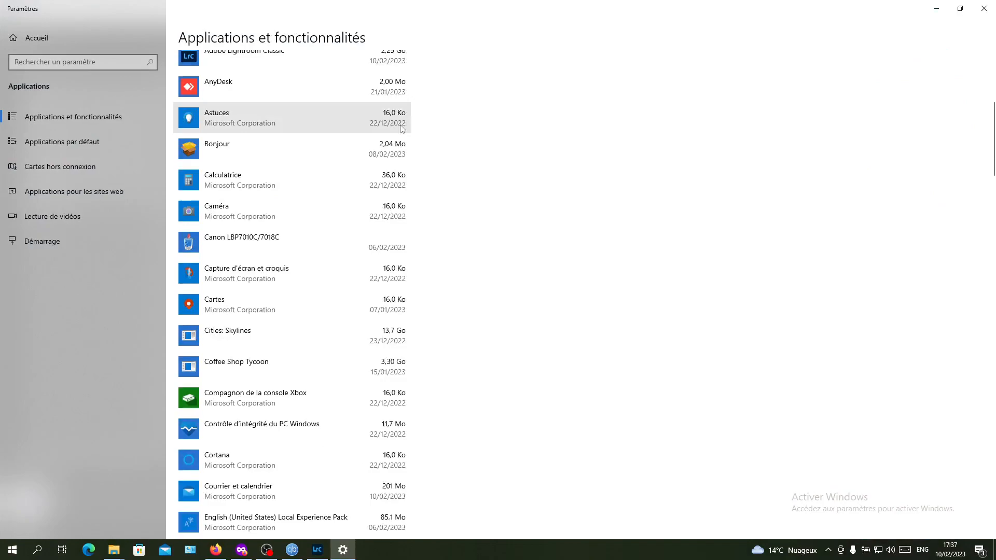
{"action": "scroll", "scroll_direction": "down", "scroll_amount": 3}
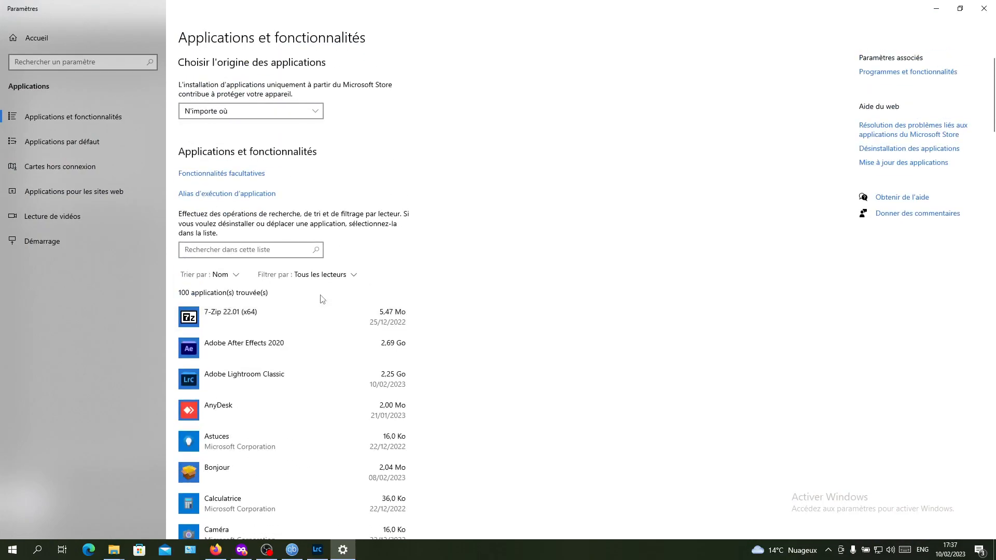
{"action": "mouse_move", "coordinate": [321, 193]}
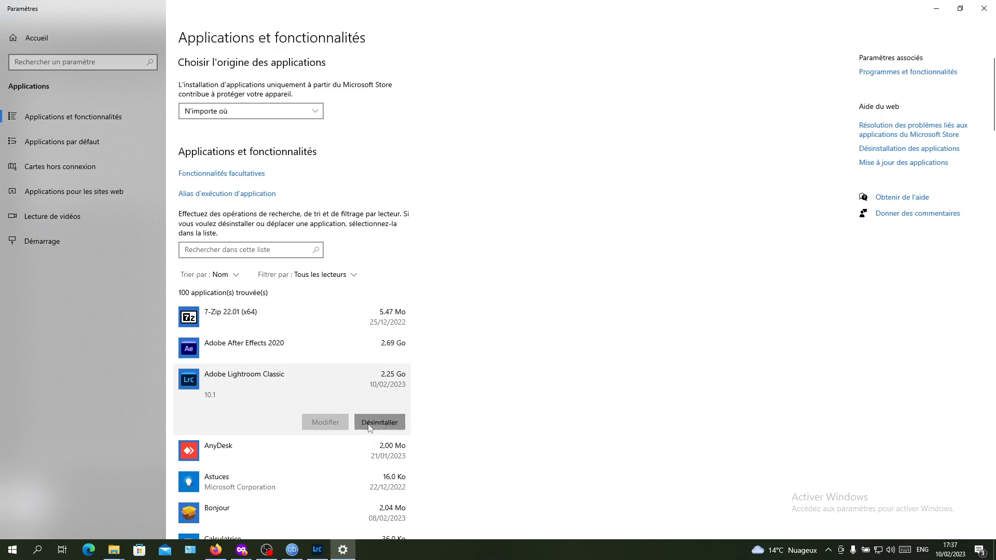
{"action": "mouse_move", "coordinate": [549, 384]}
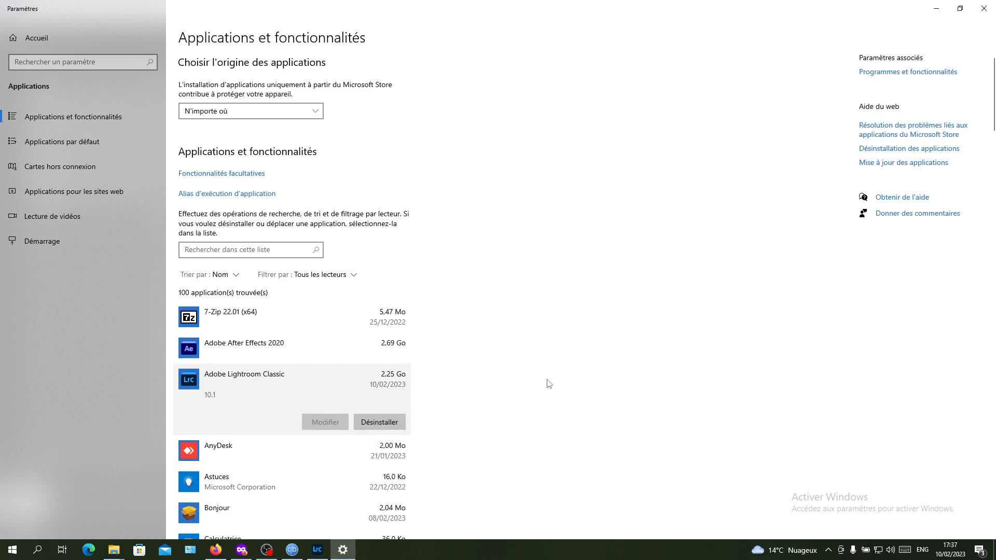
{"action": "mouse_move", "coordinate": [316, 550]}
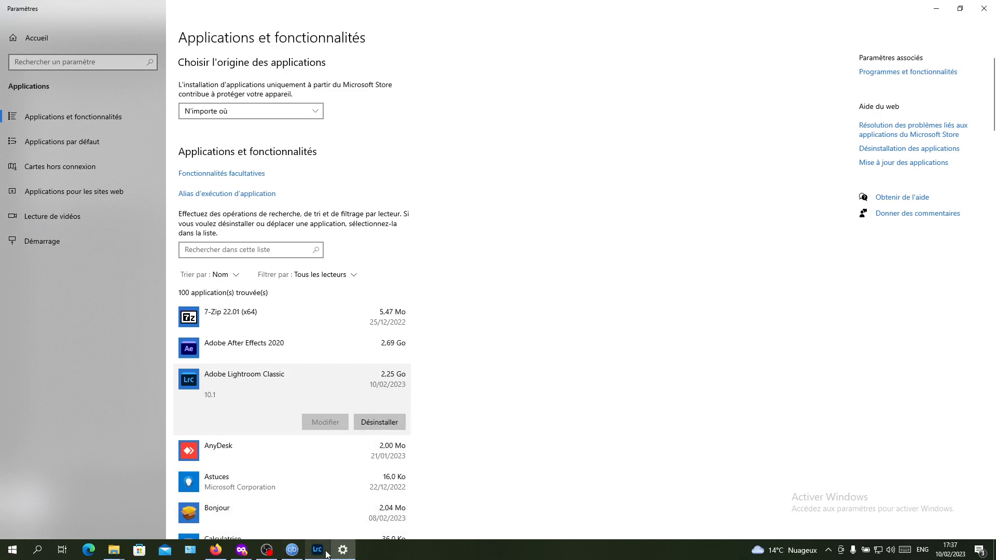
{"action": "left_click", "coordinate": [317, 550]}
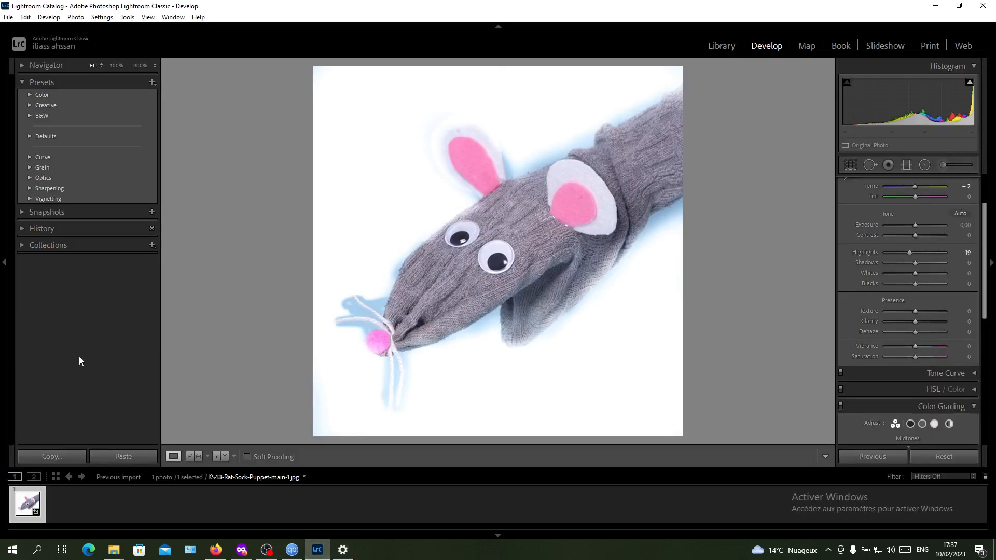
{"action": "left_click", "coordinate": [12, 550]}
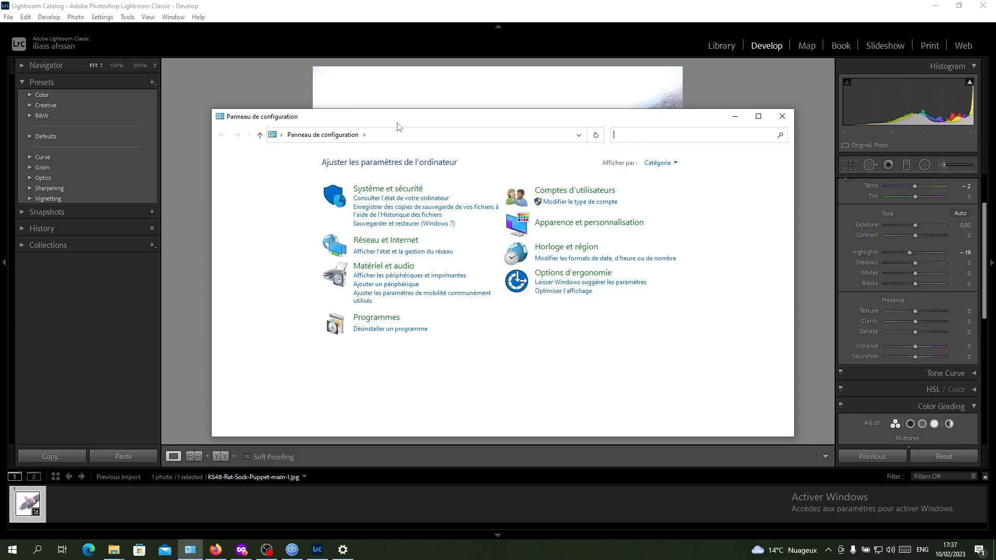
{"action": "mouse_move", "coordinate": [464, 437]}
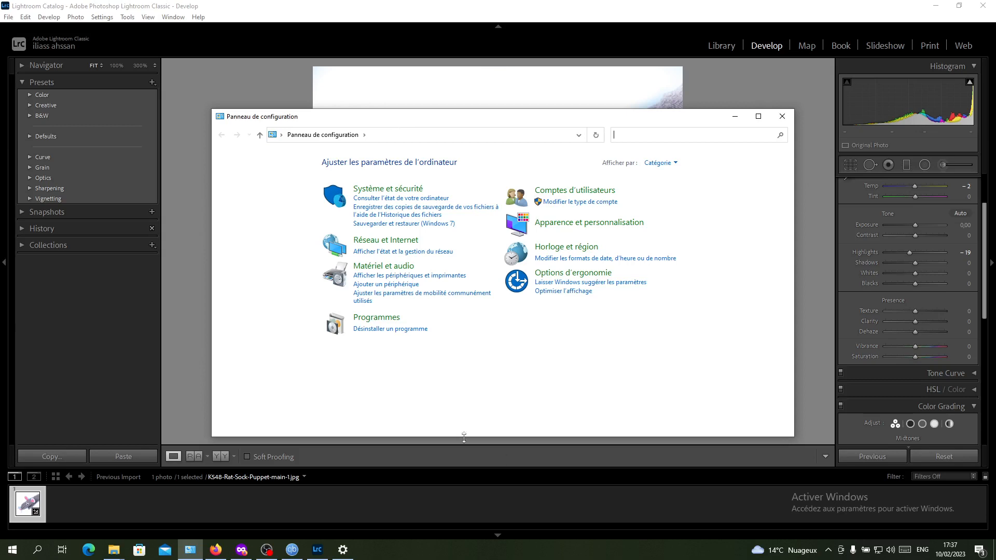
Go to Programmes, then Désinstaller un programme to list the 62 installed programs
{"action": "left_click", "coordinate": [376, 318]}
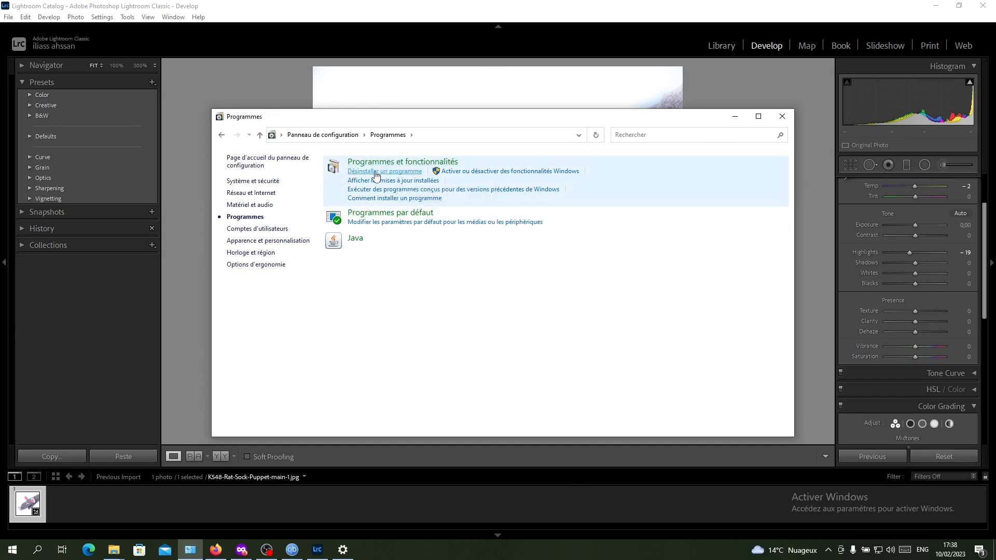
{"action": "left_click", "coordinate": [385, 171]}
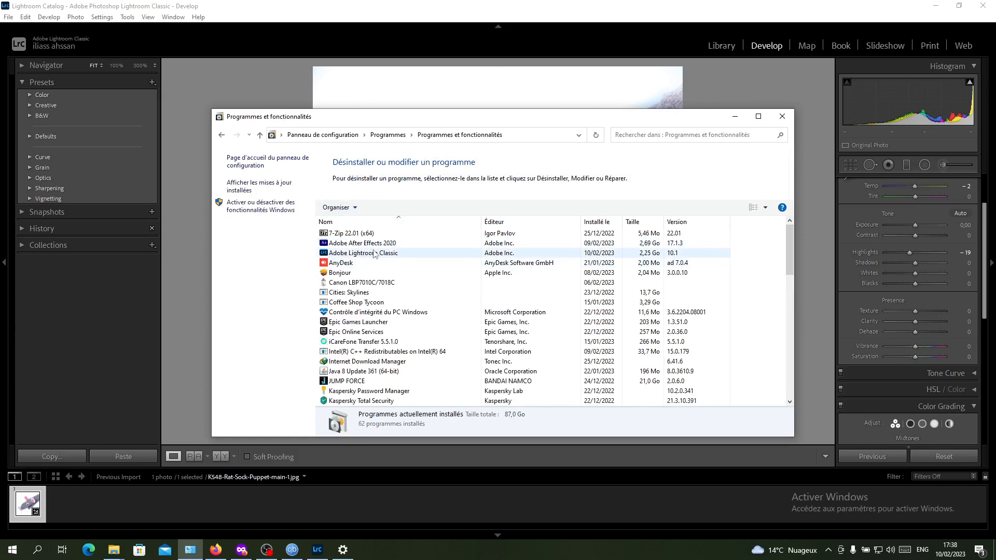
Select Adobe Lightroom Classic in the program list to expose Désinstaller/Modifier
{"action": "left_click", "coordinate": [364, 253]}
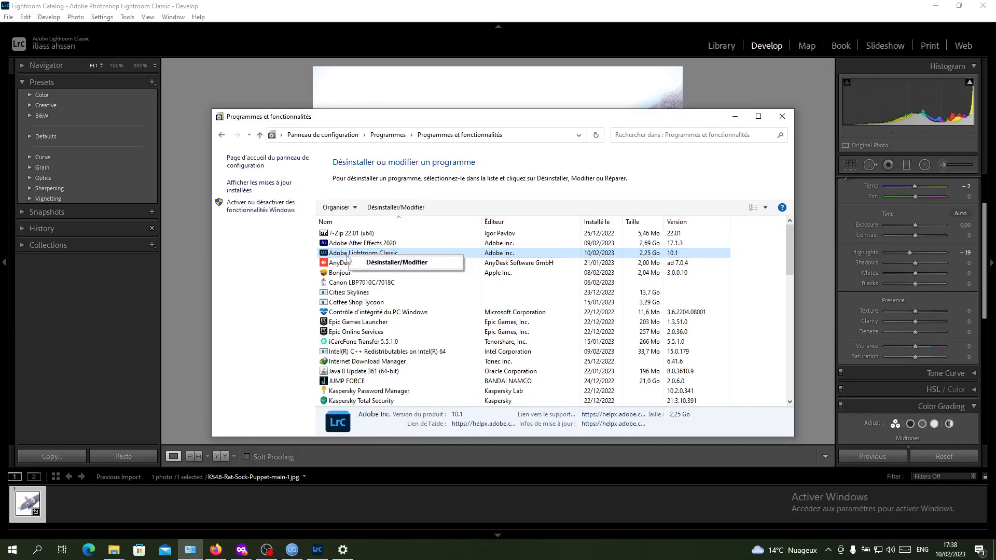
{"action": "mouse_move", "coordinate": [412, 267]}
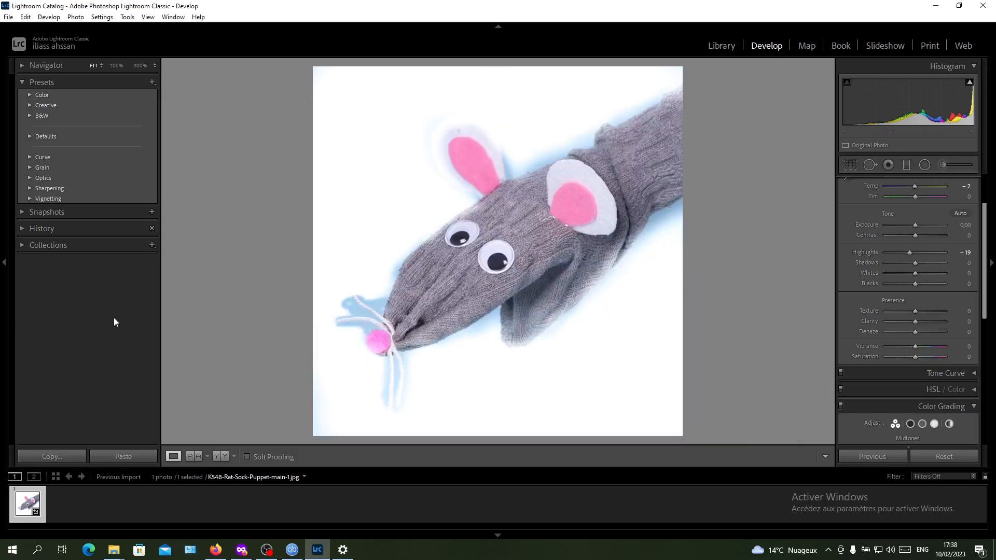
{"action": "mouse_move", "coordinate": [90, 360]}
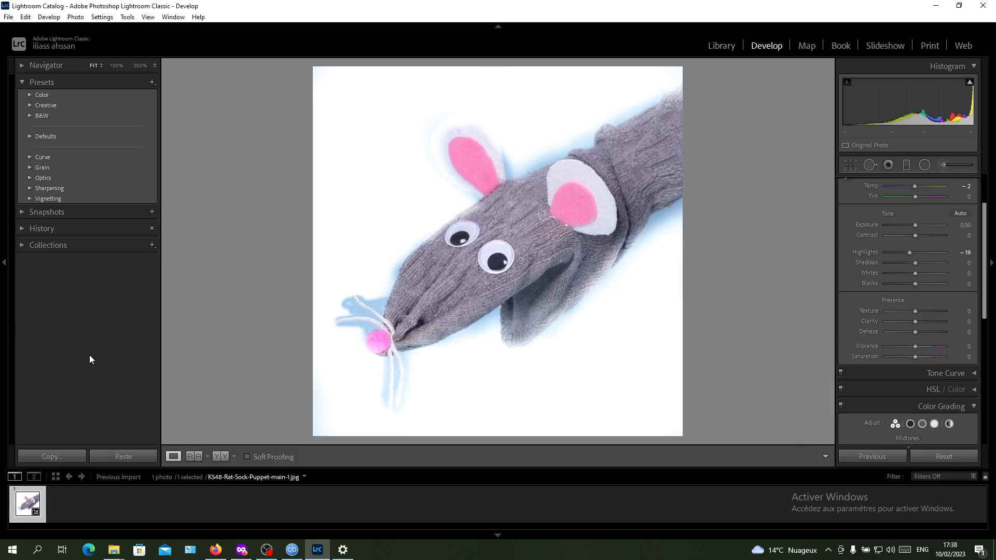
{"action": "mouse_move", "coordinate": [97, 318]}
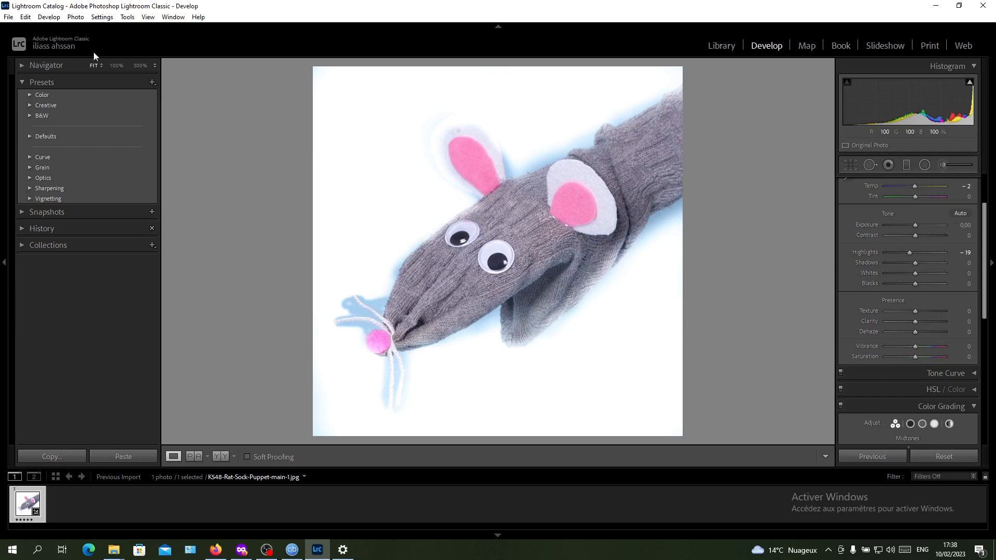
{"action": "mouse_move", "coordinate": [83, 27]}
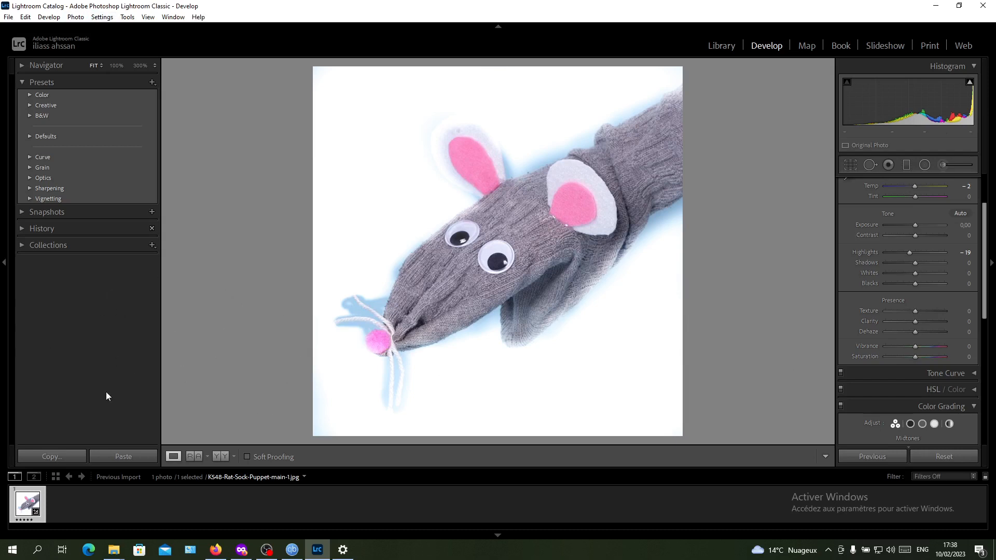
{"action": "mouse_move", "coordinate": [112, 387]}
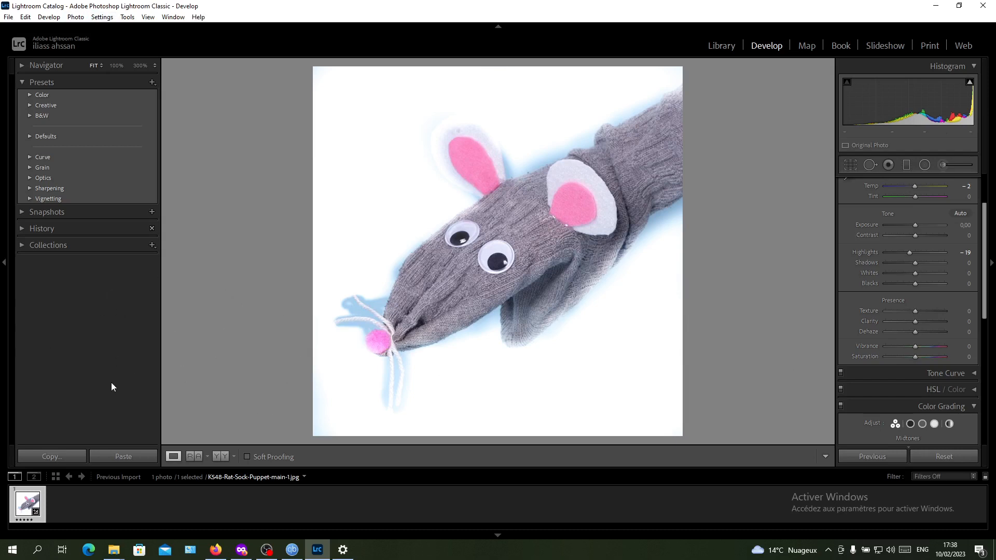